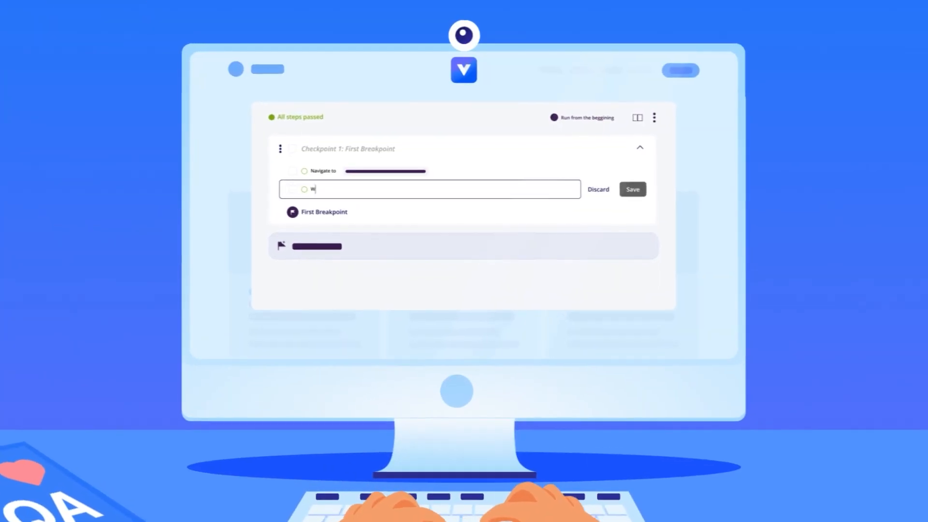
Begin a Write "Tote Bag" in field step after the navigate to rocketshop.virtuoso.qa step
{"action": "type", "text": "Write in field"}
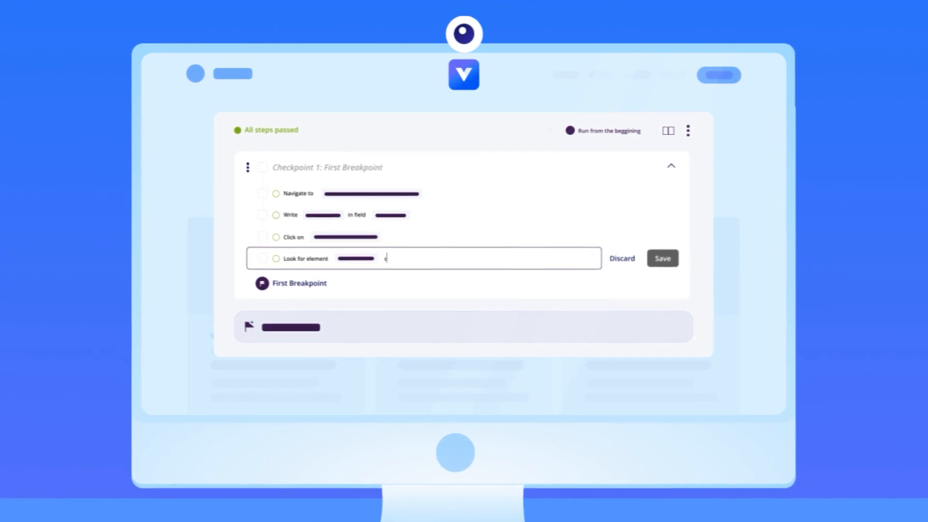
{"action": "left_click", "coordinate": [661, 258]}
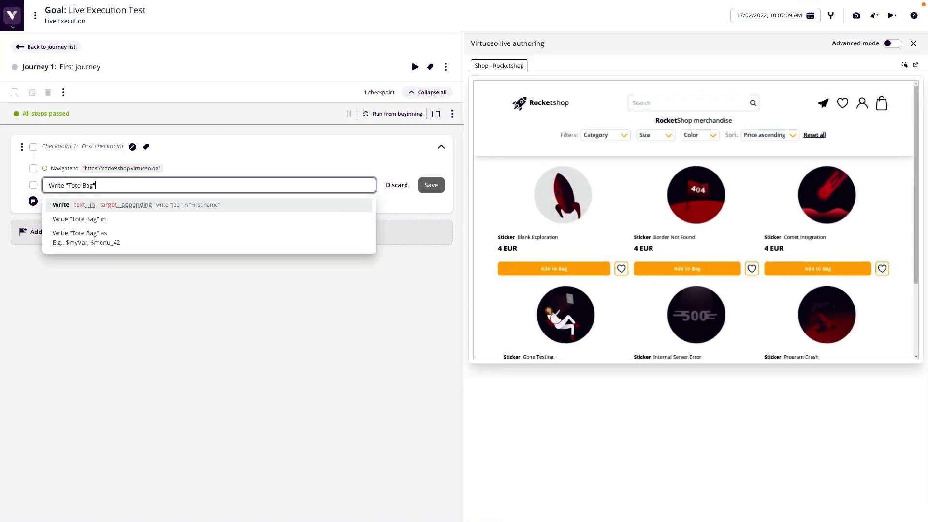
Author the Write "Tote Bag" in "Search" step leading into the Border Not Found add-to-bag flow
{"action": "left_click", "coordinate": [430, 184]}
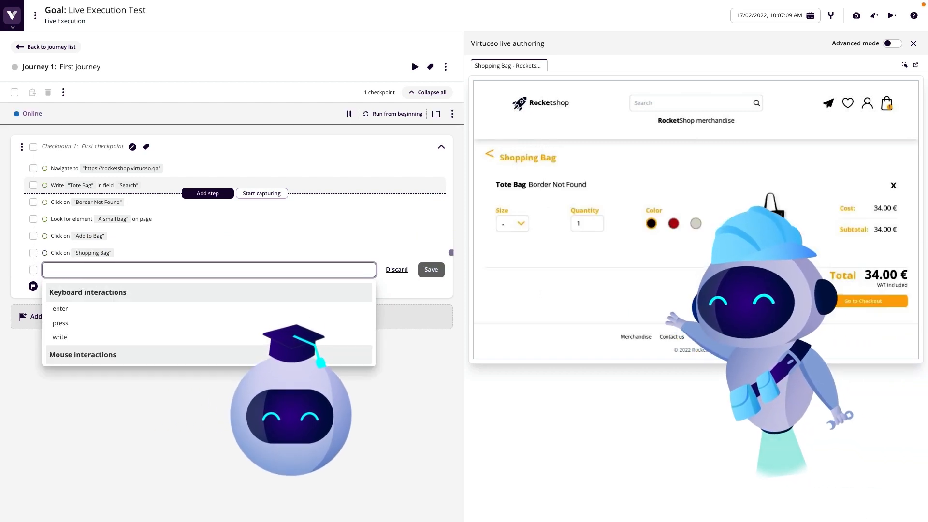
{"action": "type", "text": "Write"}
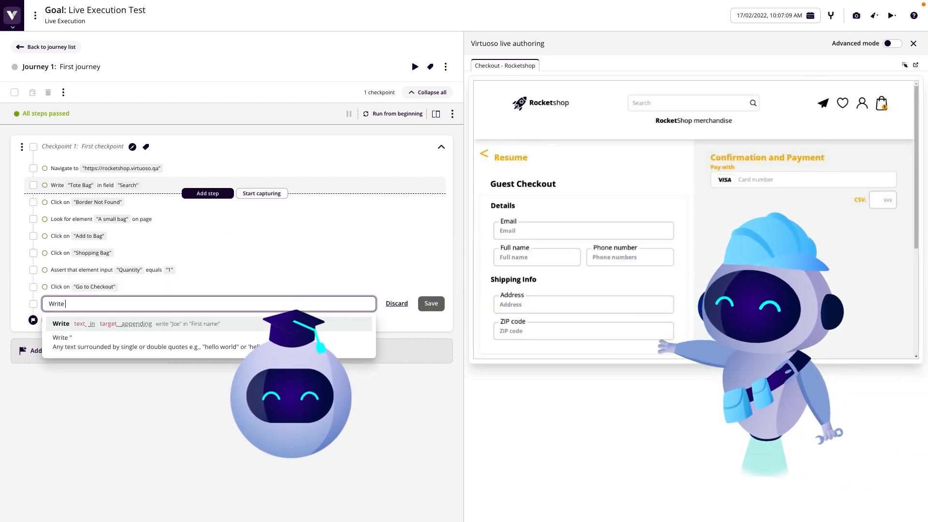